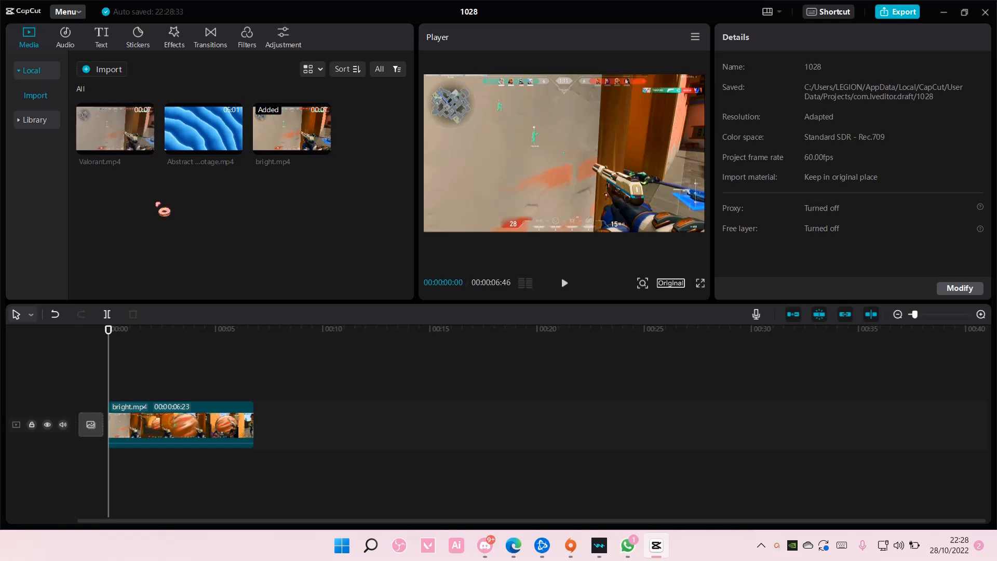
mouse_move(183, 240)
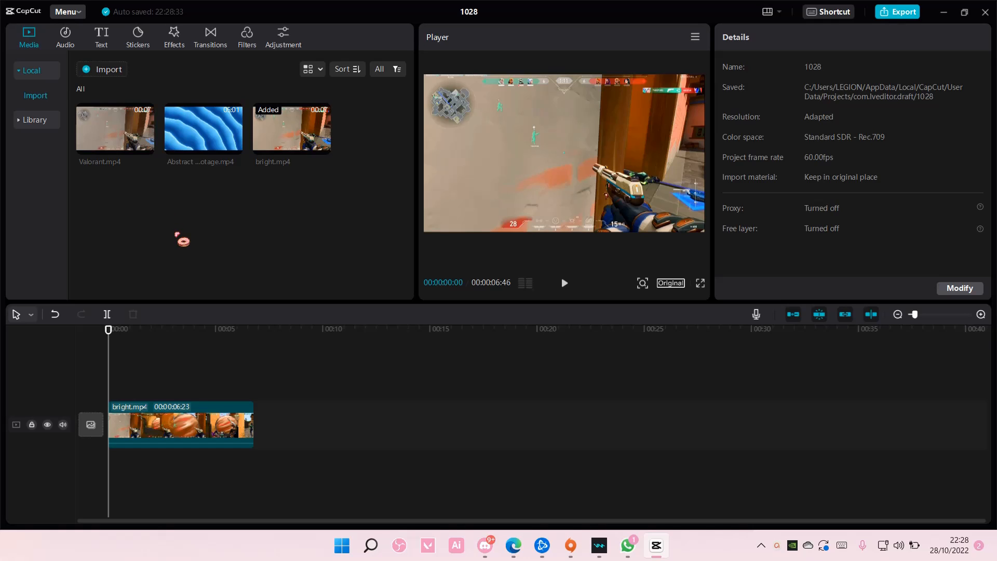
mouse_move(153, 108)
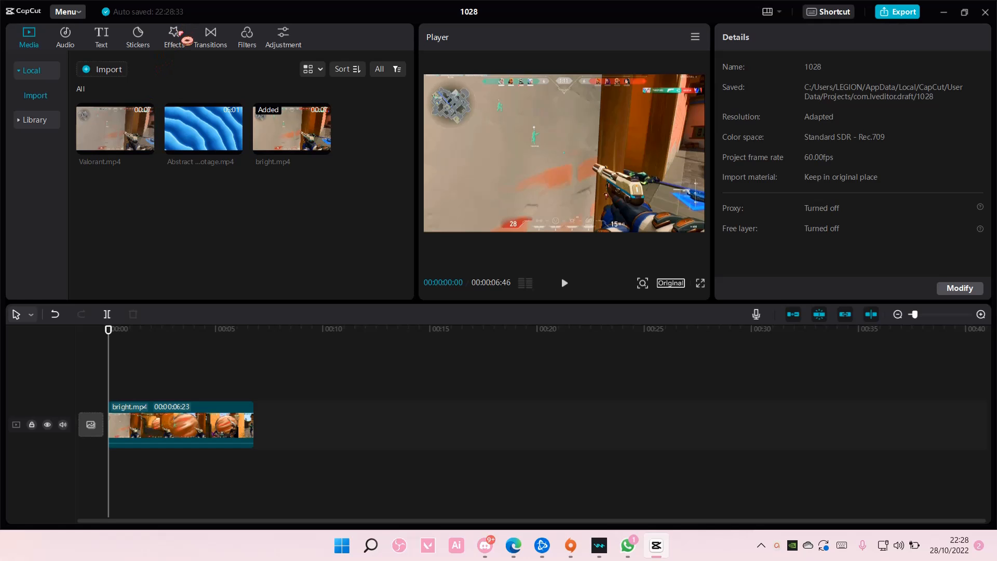
Browse the Trending effects and toggle the favorite star on the Color edge effect.
left_click(174, 36)
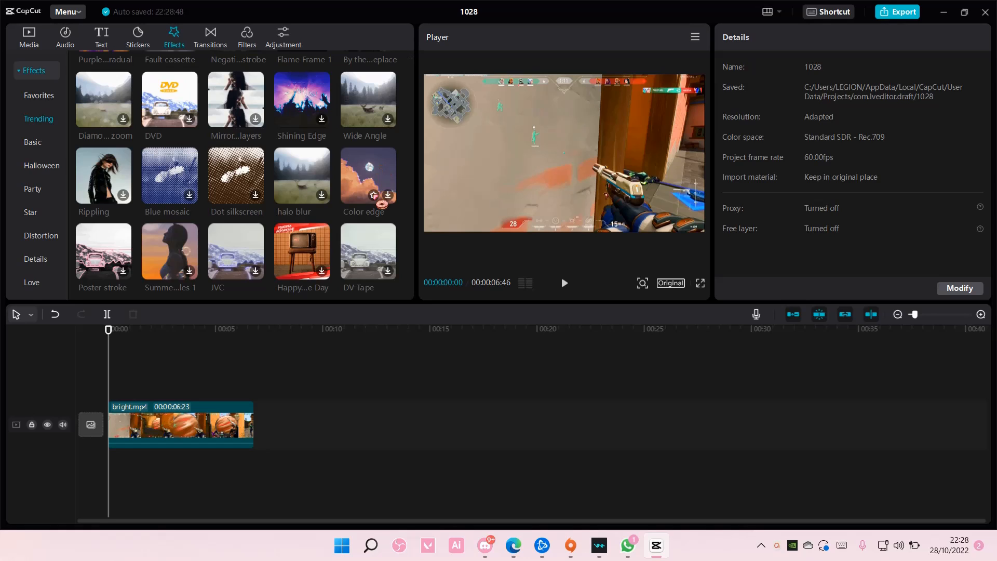
scroll("down", 3)
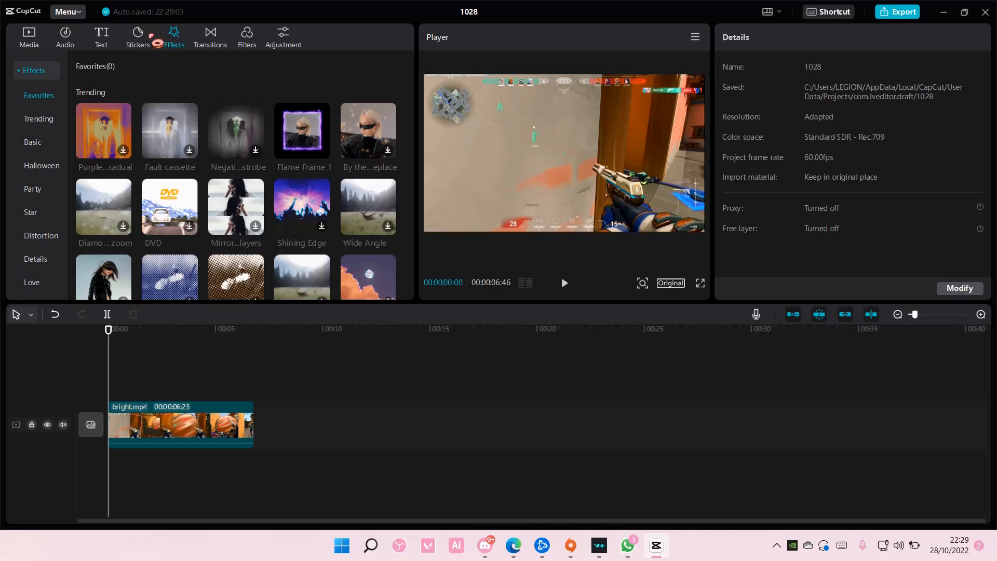
Browse the Stickers and Transitions libraries, ending on the Featured filters collection.
left_click(137, 37)
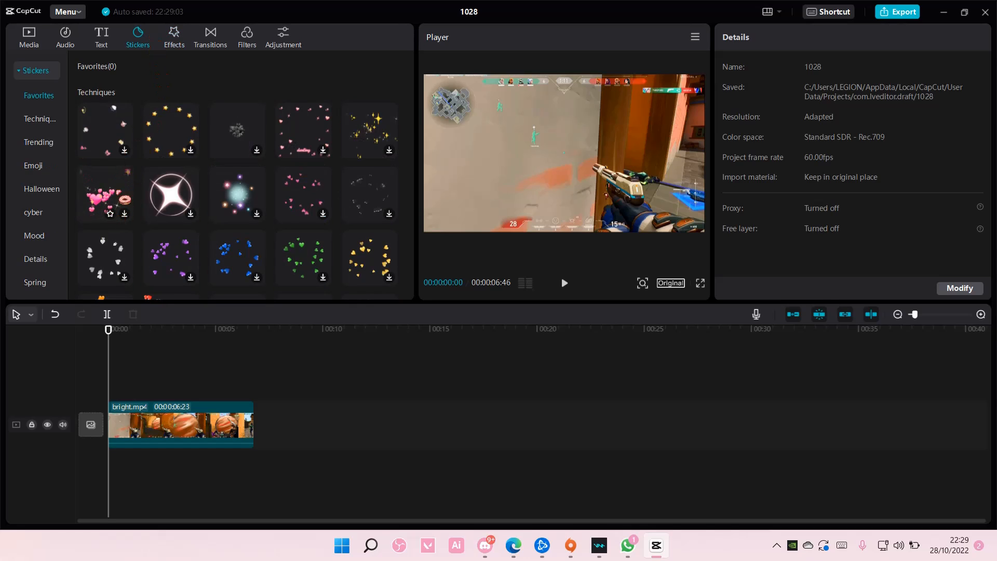
left_click(209, 36)
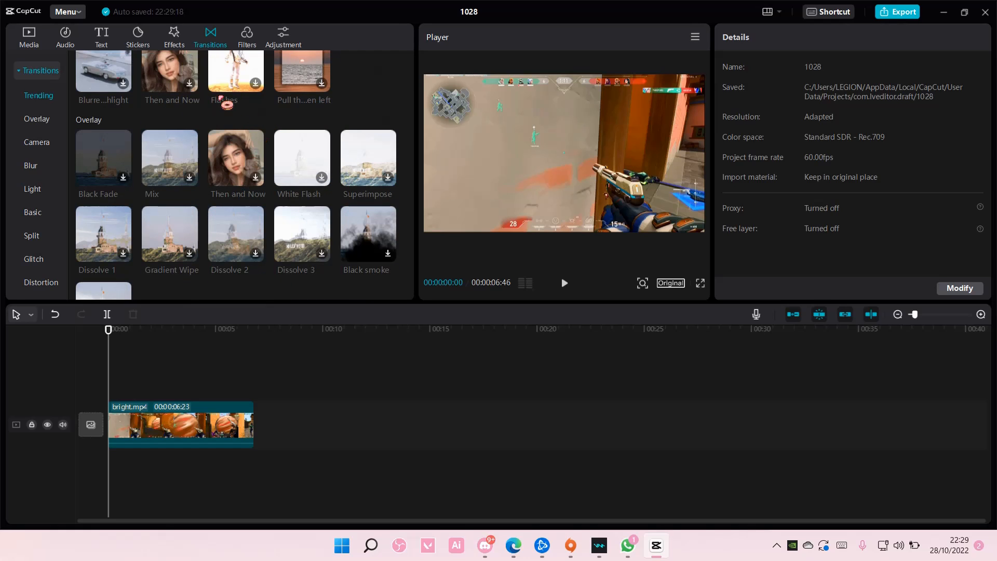
left_click(247, 37)
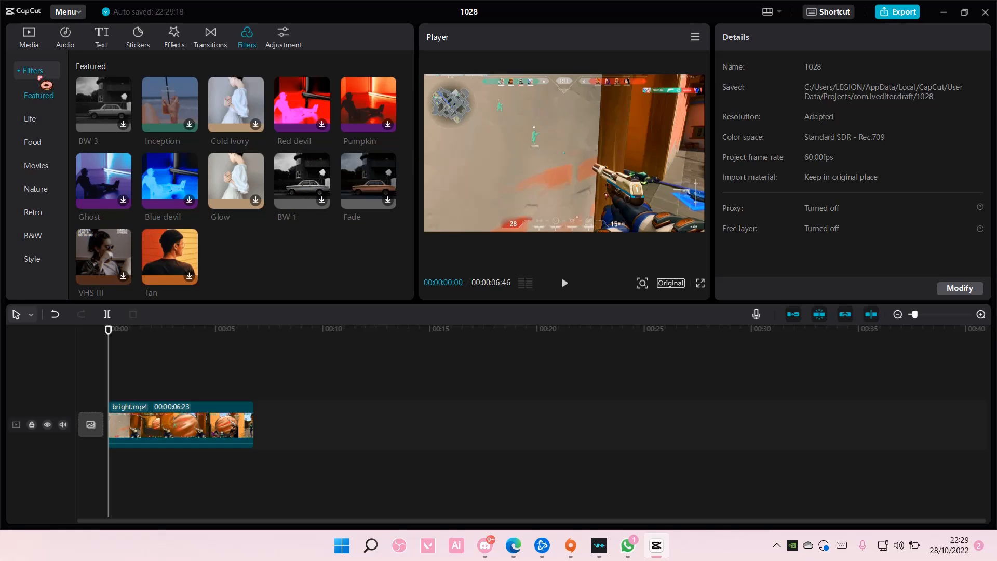
Browse Text, Audio, Transitions and Adjustment libraries, then return to local Media listing Valorant.mp4 and bright.mp4.
left_click(100, 37)
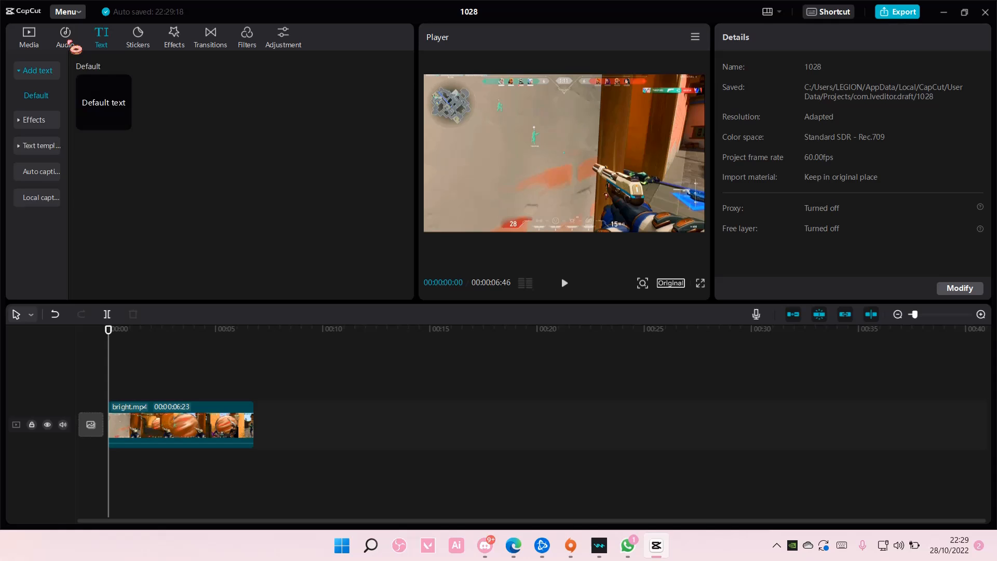
left_click(65, 36)
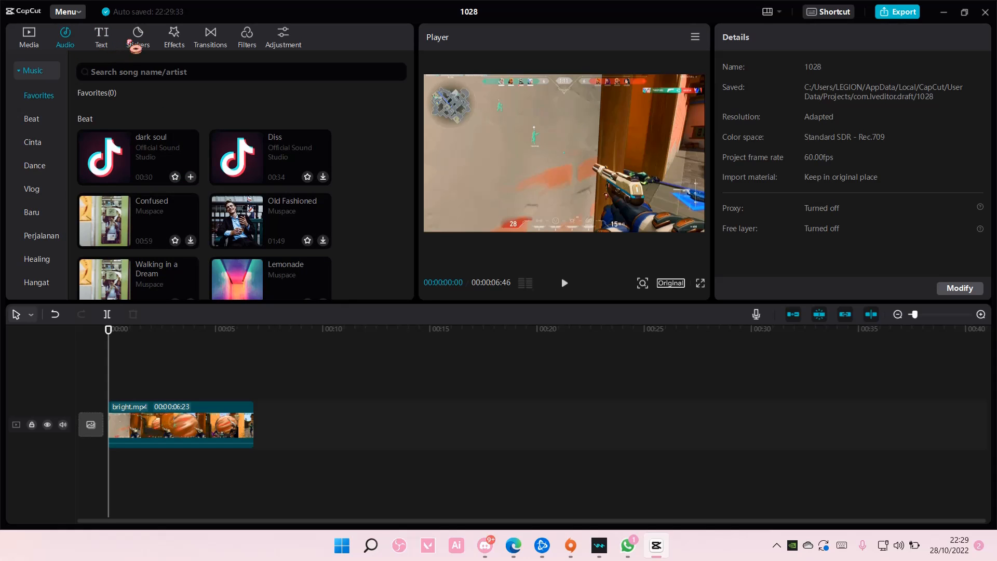
left_click(210, 37)
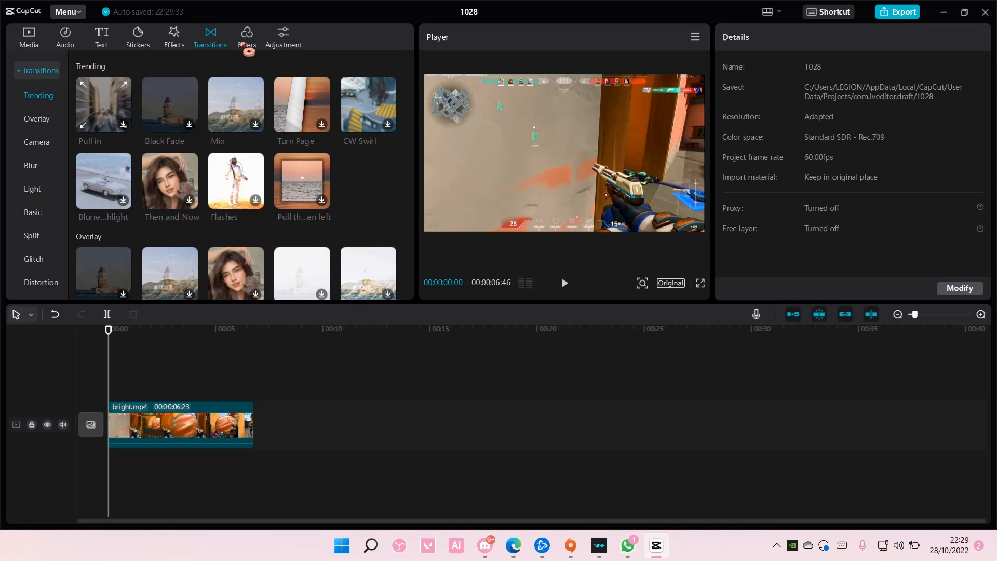
left_click(282, 37)
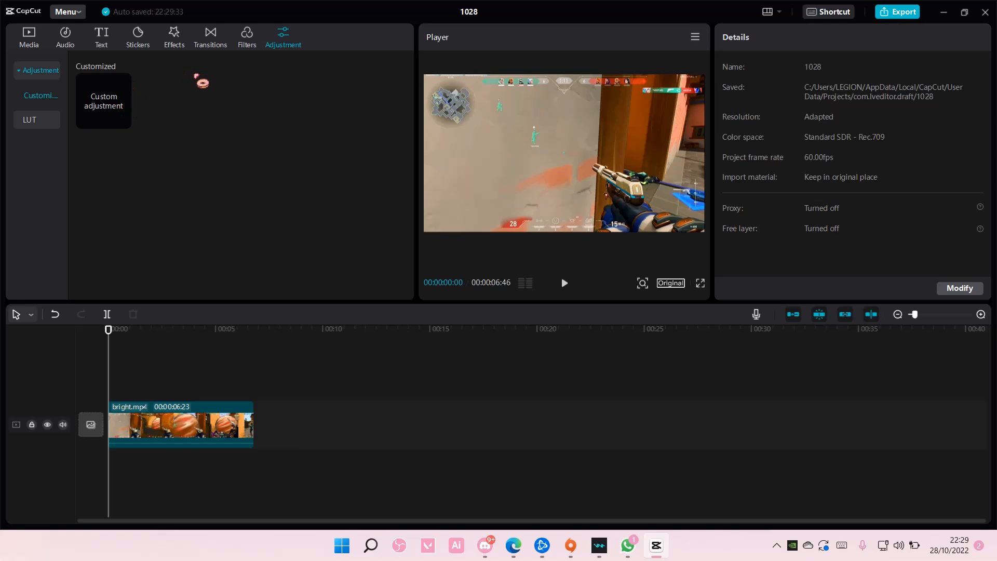
left_click(64, 36)
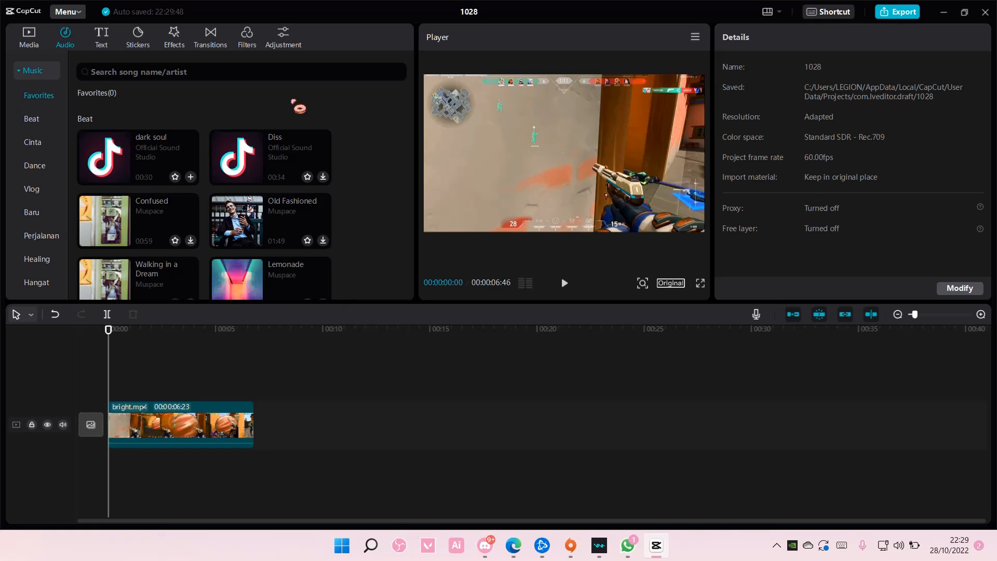
left_click(29, 38)
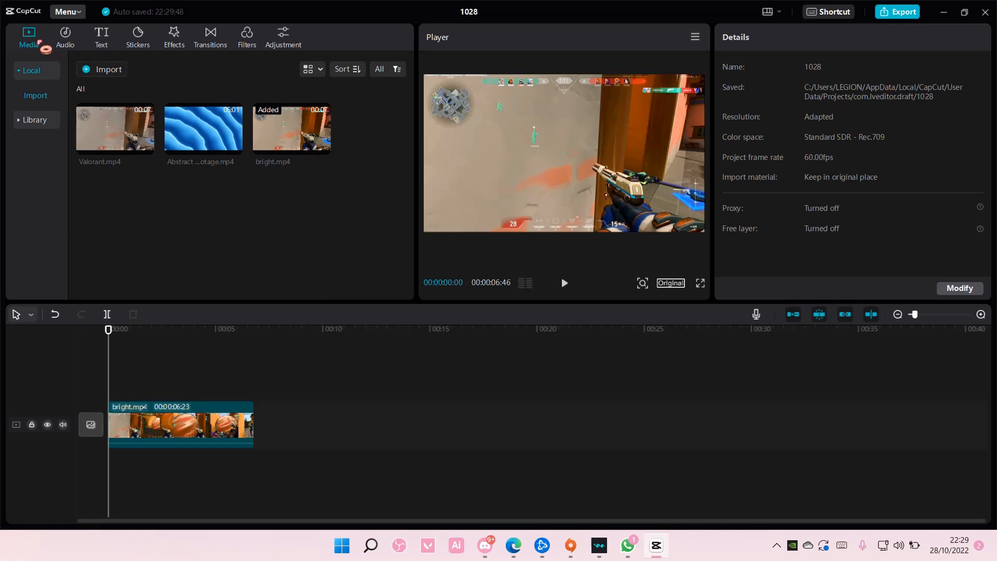